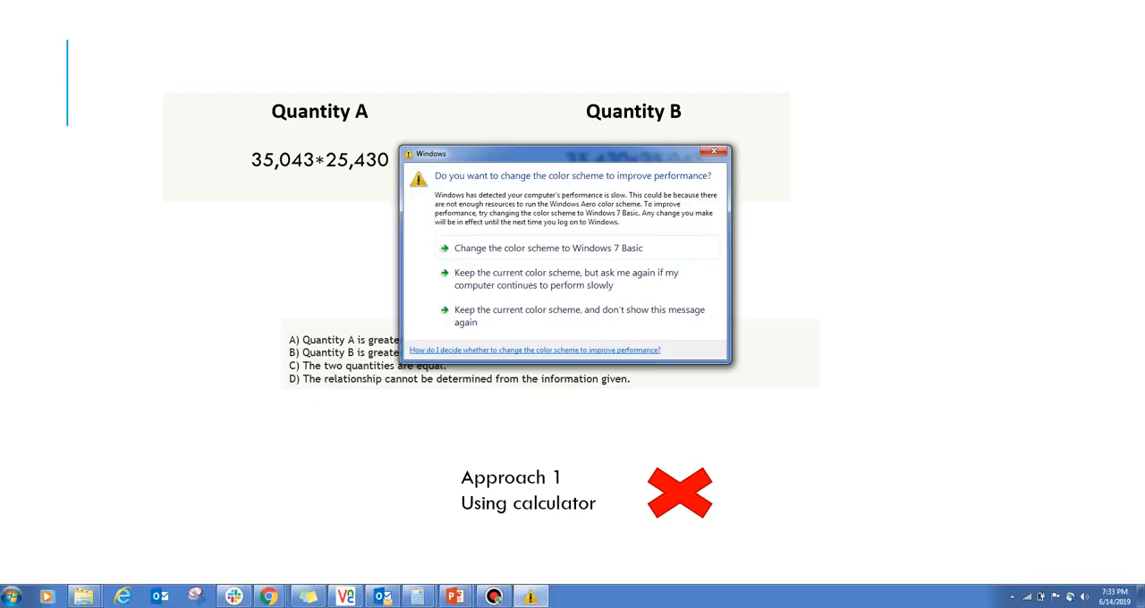
- Dismiss the Windows colour scheme warning to reveal the Quantity A versus Quantity B slide
{"action": "left_click", "coordinate": [716, 151]}
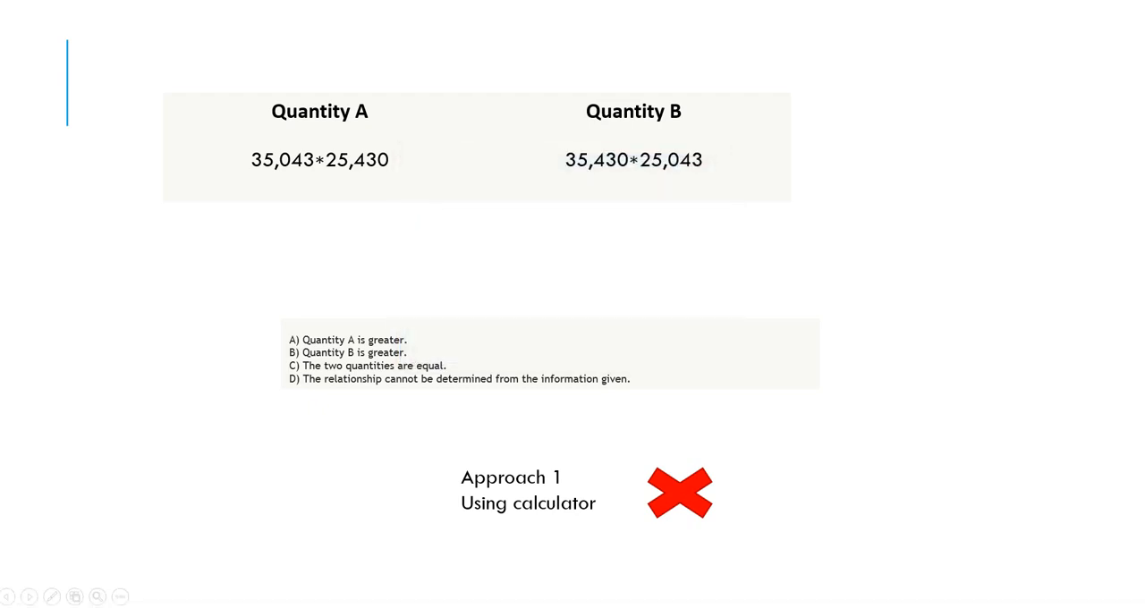